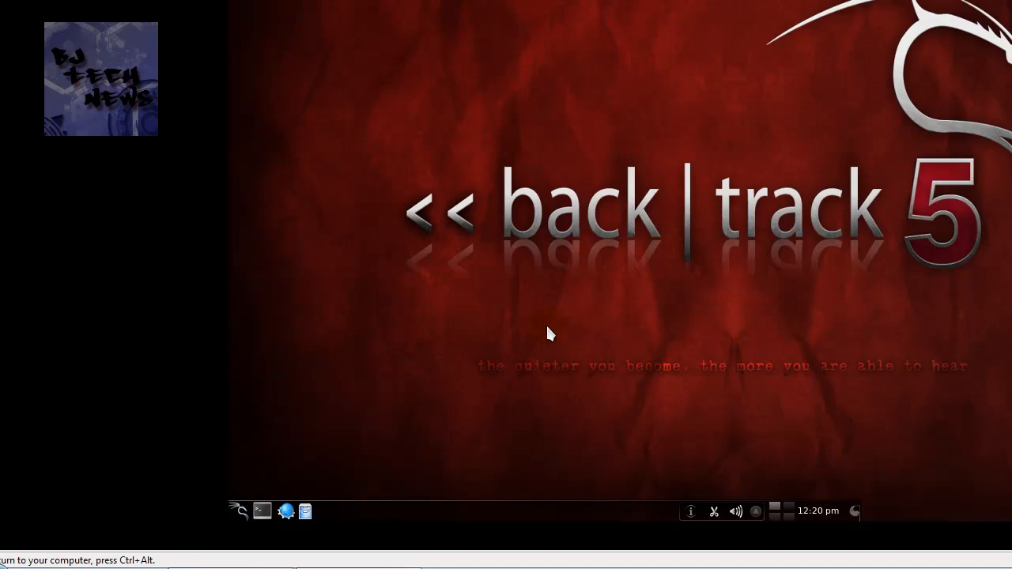
pyautogui.moveTo(455, 409)
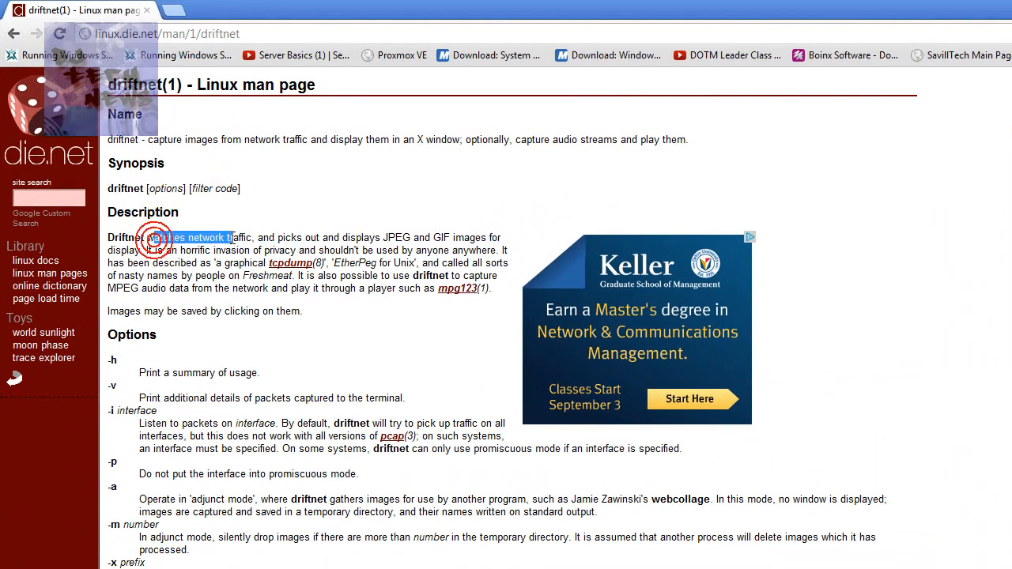
# Step: Select the Description sentence stating driftnet captures JPEG and GIF images from network traffic
pyautogui.moveTo(155, 238); pyautogui.dragTo(450, 238)
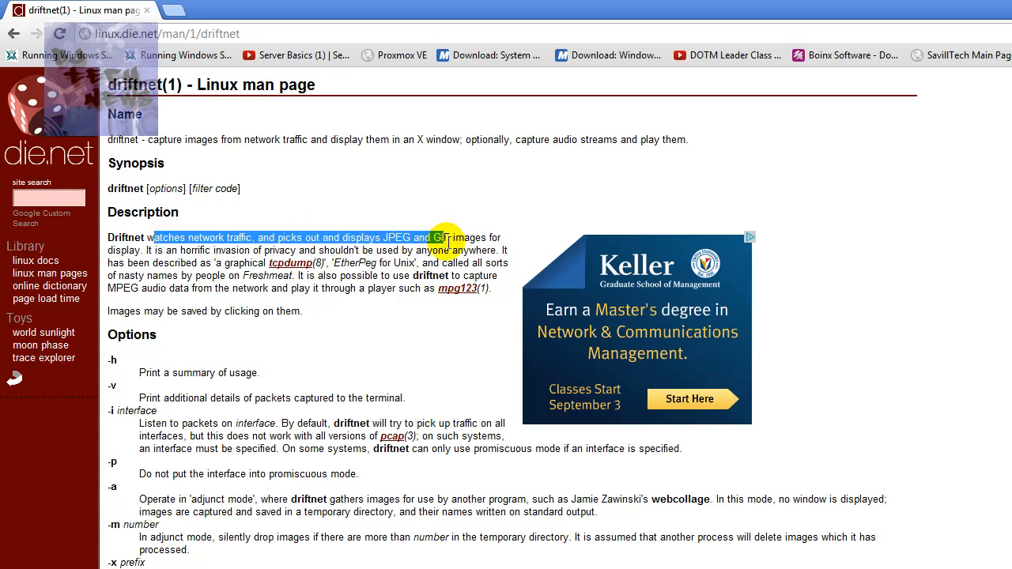
pyautogui.moveTo(456, 237); pyautogui.dragTo(493, 250)
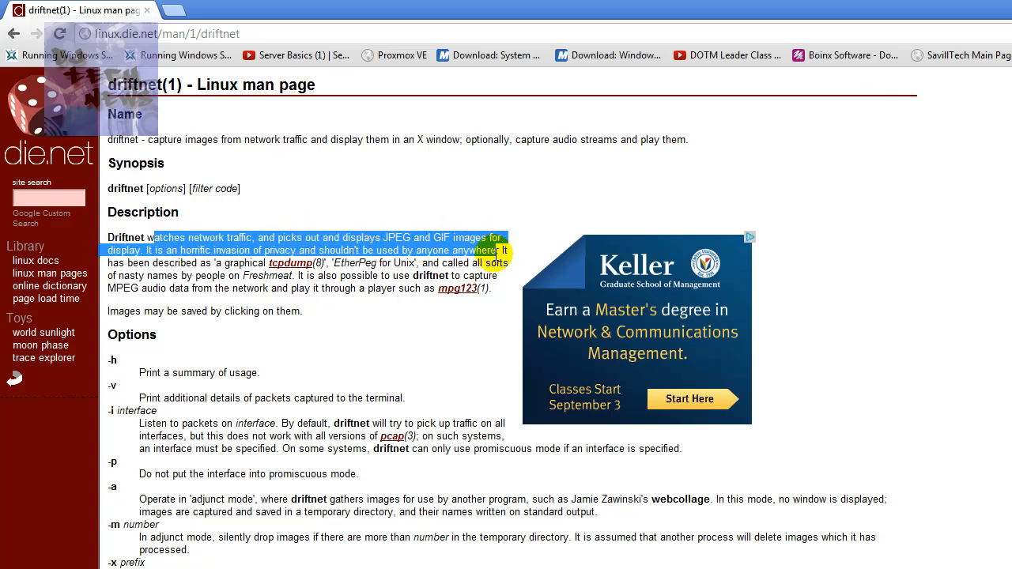
pyautogui.click(502, 250)
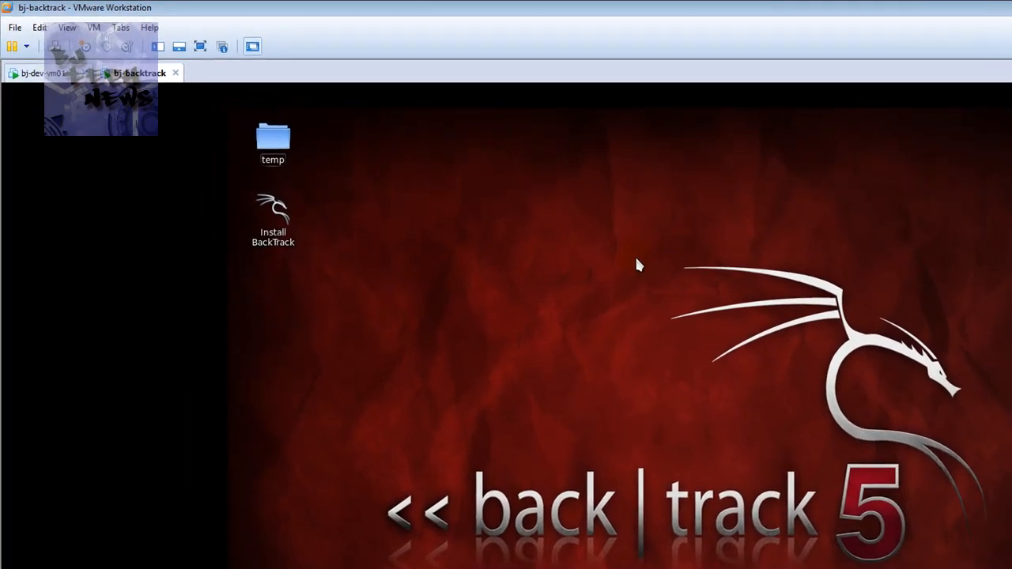
pyautogui.click(44, 73)
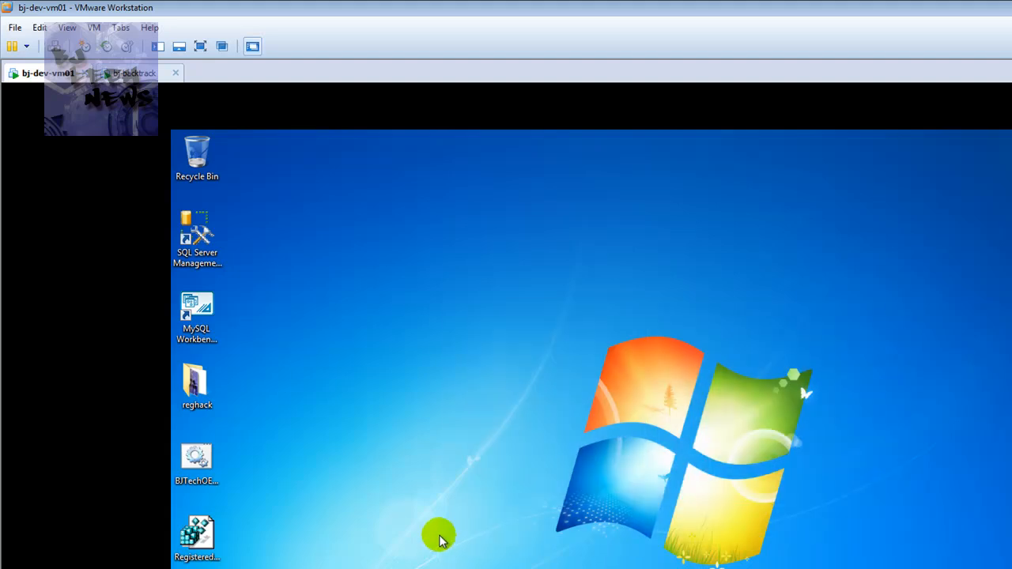
pyautogui.moveTo(433, 528)
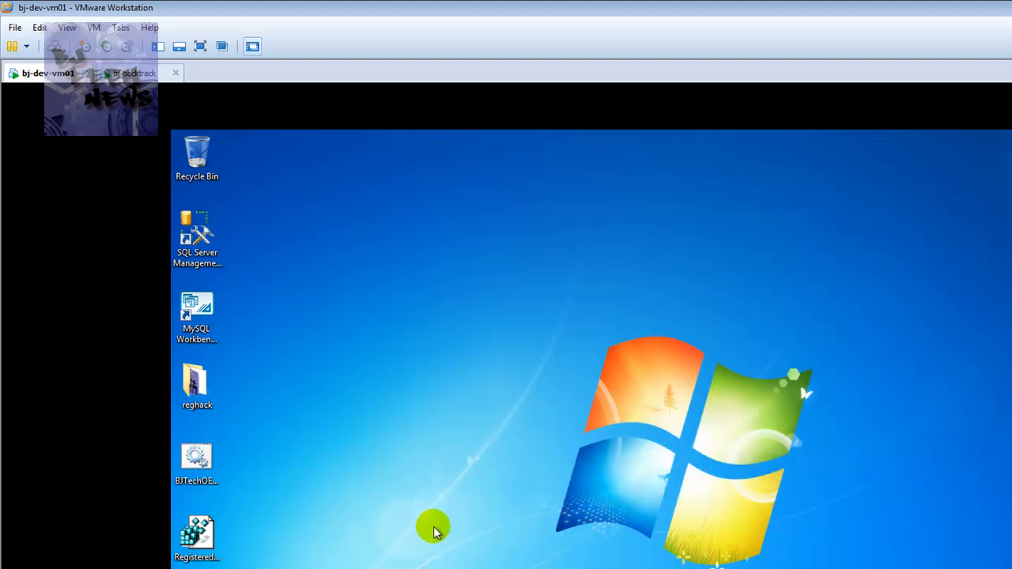
pyautogui.click(139, 73)
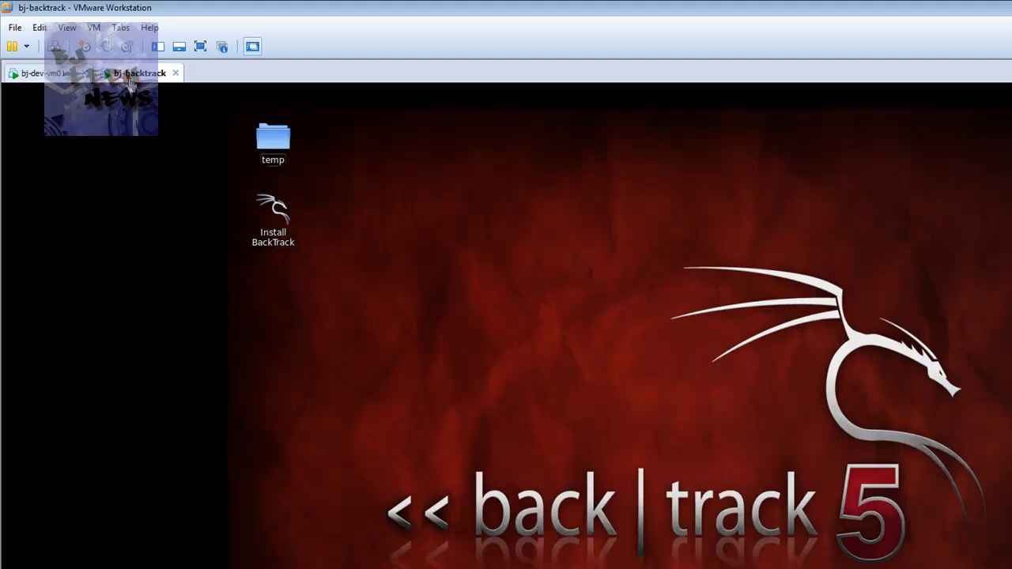
pyautogui.click(48, 73)
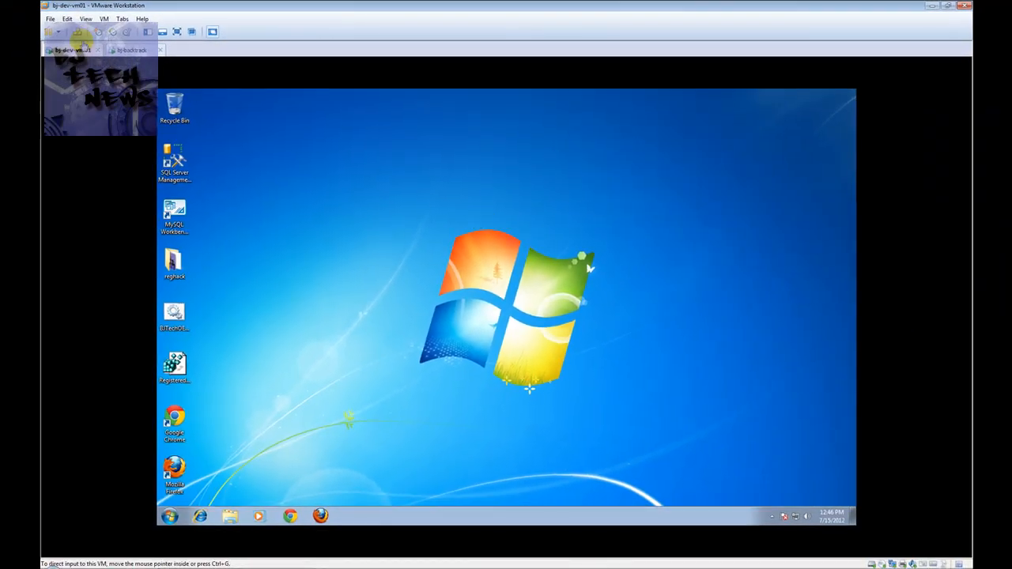
pyautogui.click(133, 49)
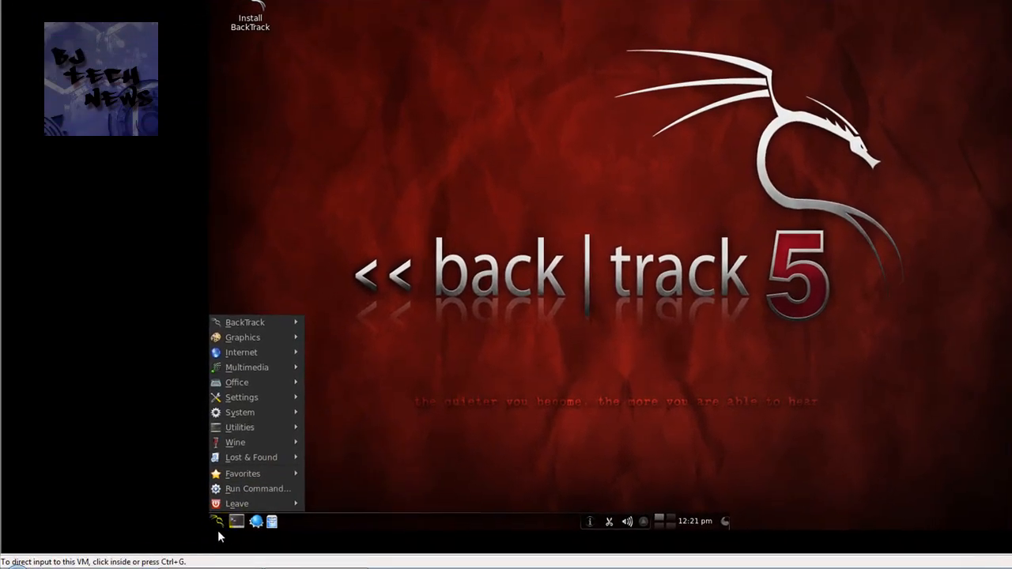
pyautogui.moveTo(237, 383)
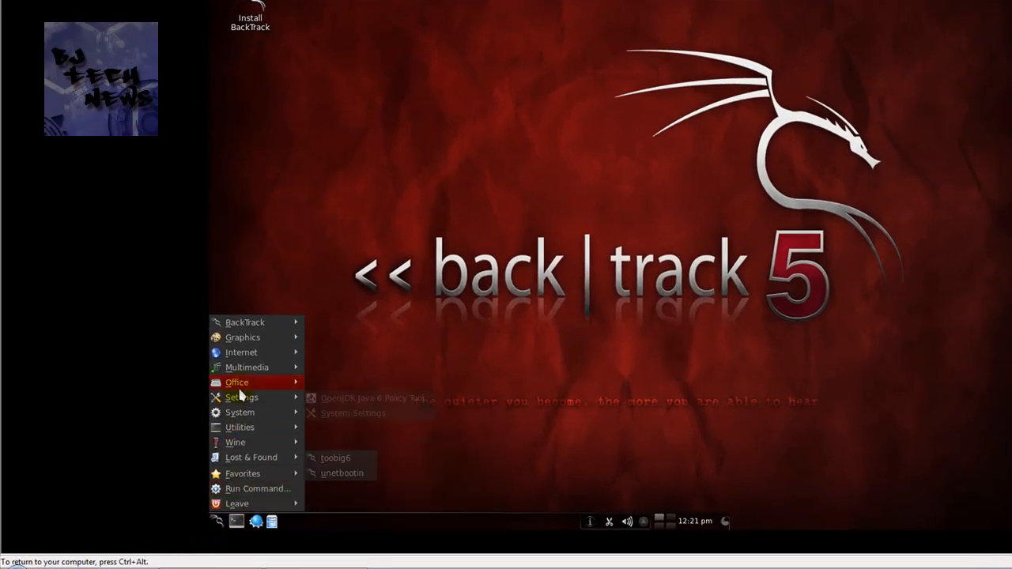
pyautogui.moveTo(243, 338)
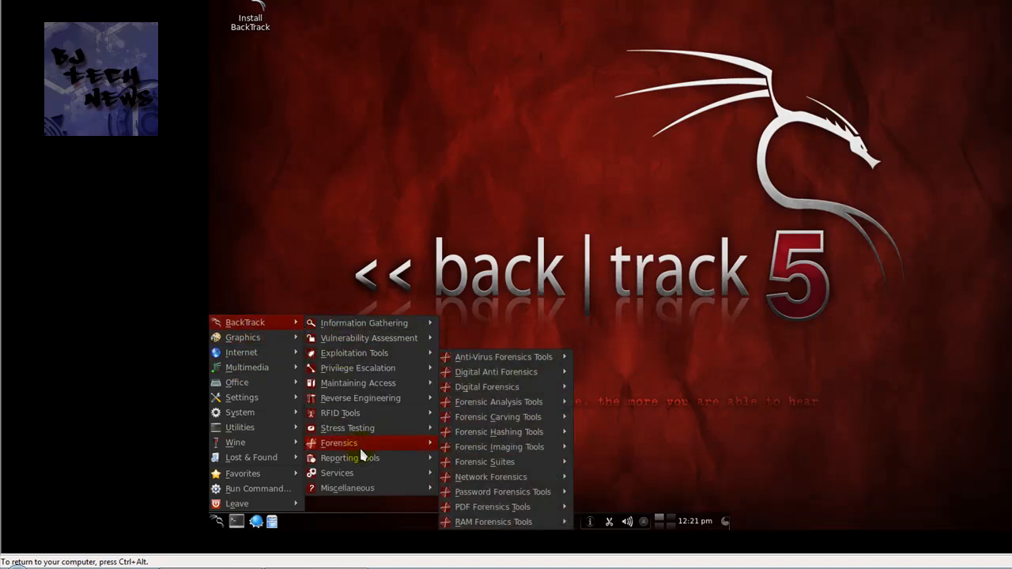
pyautogui.moveTo(363, 323)
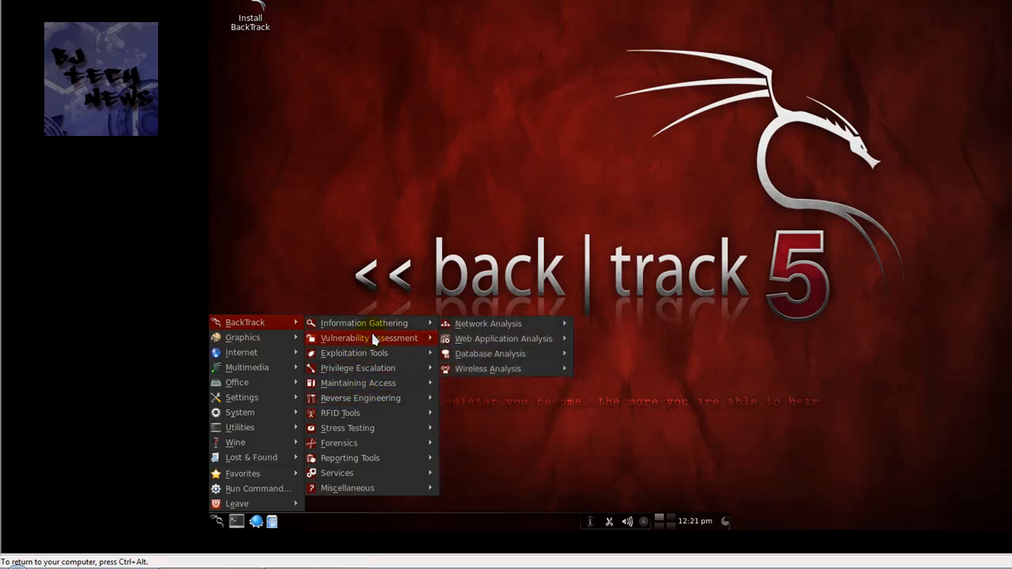
pyautogui.moveTo(339, 443)
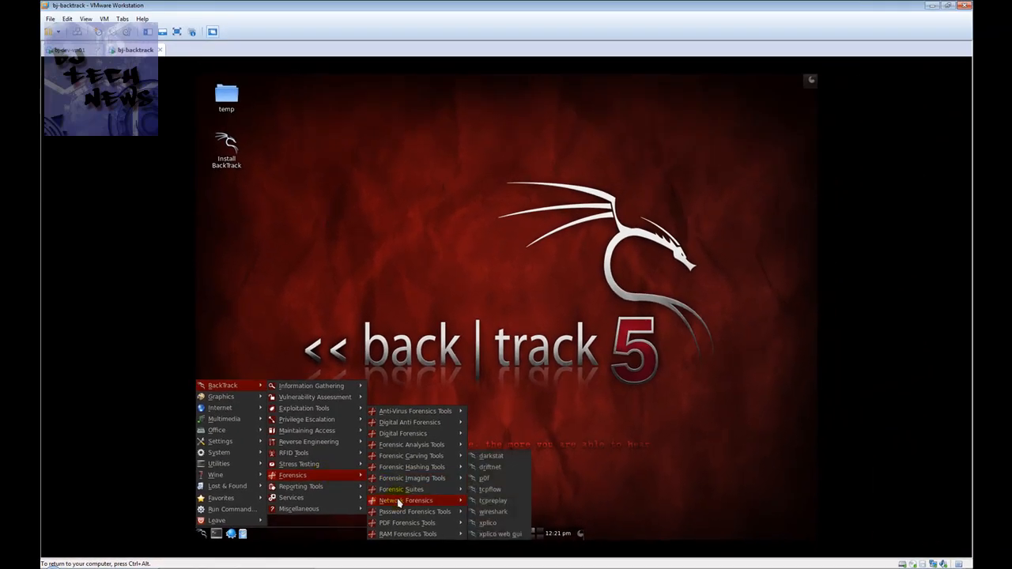
pyautogui.moveTo(502, 466)
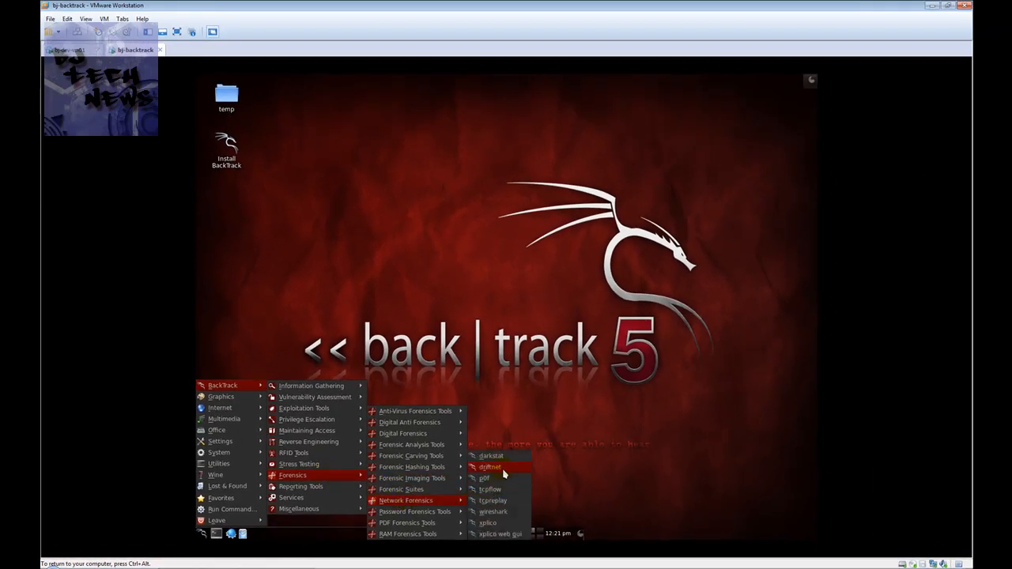
# Step: Launch driftnet from BackTrack > Forensics > Network Forensics, printing its usage in a terminal
pyautogui.click(490, 467)
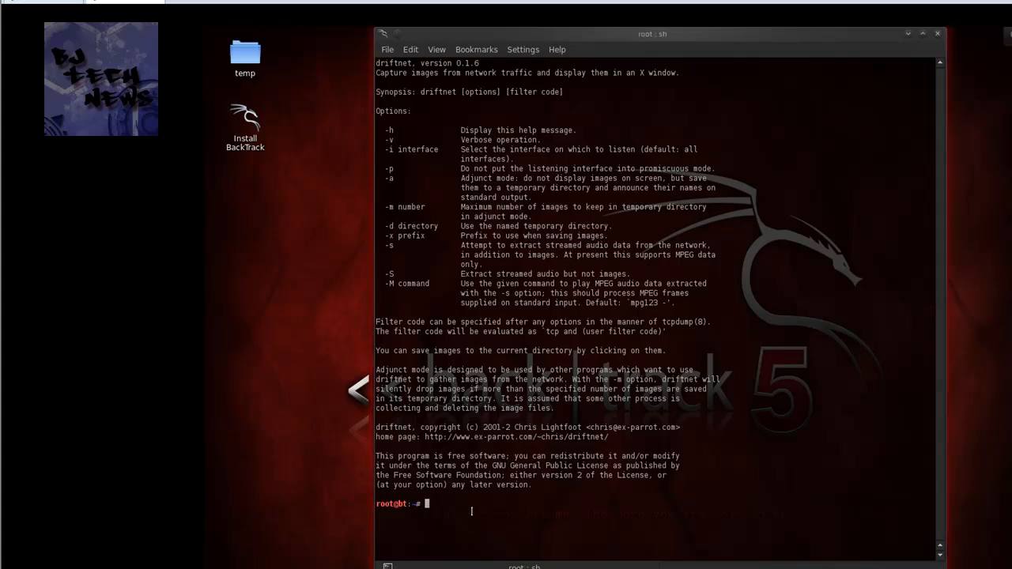
# Step: Run driftnet -d /root/Desktop/temp so captured images are saved into the desktop temp folder
pyautogui.write('drifnet')
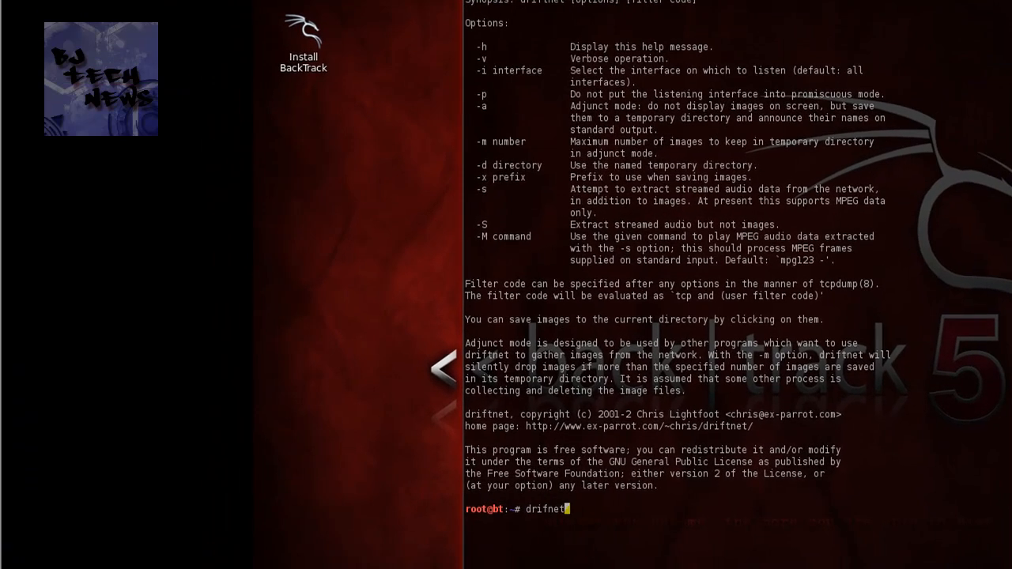
pyautogui.press('BackSpace')
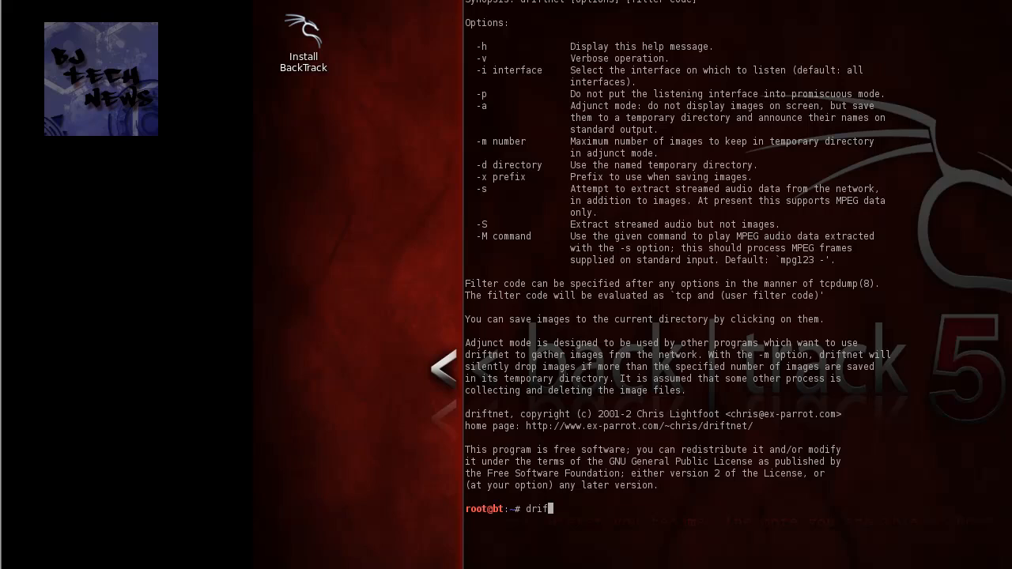
pyautogui.write('tnet')
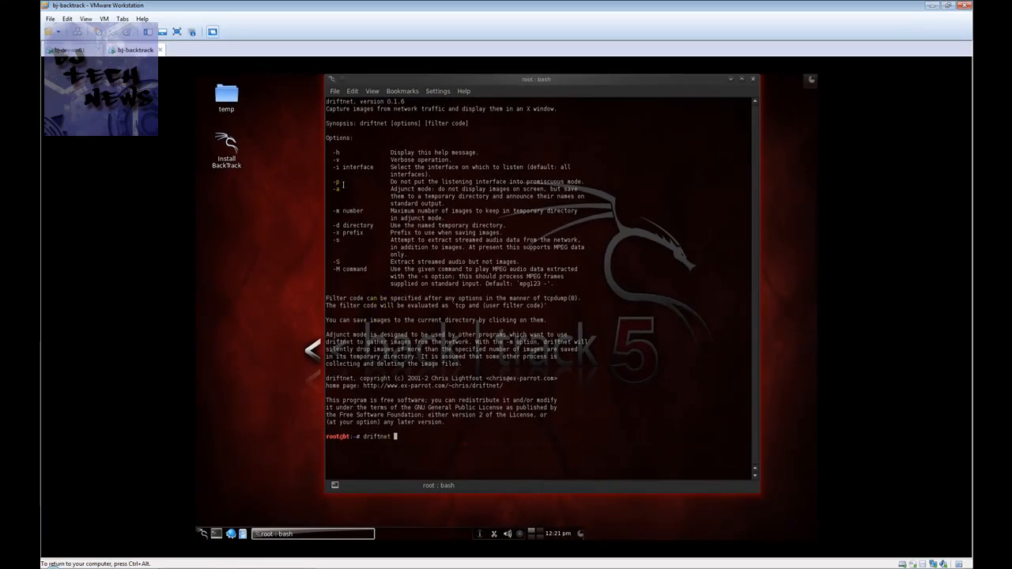
pyautogui.moveTo(559, 174)
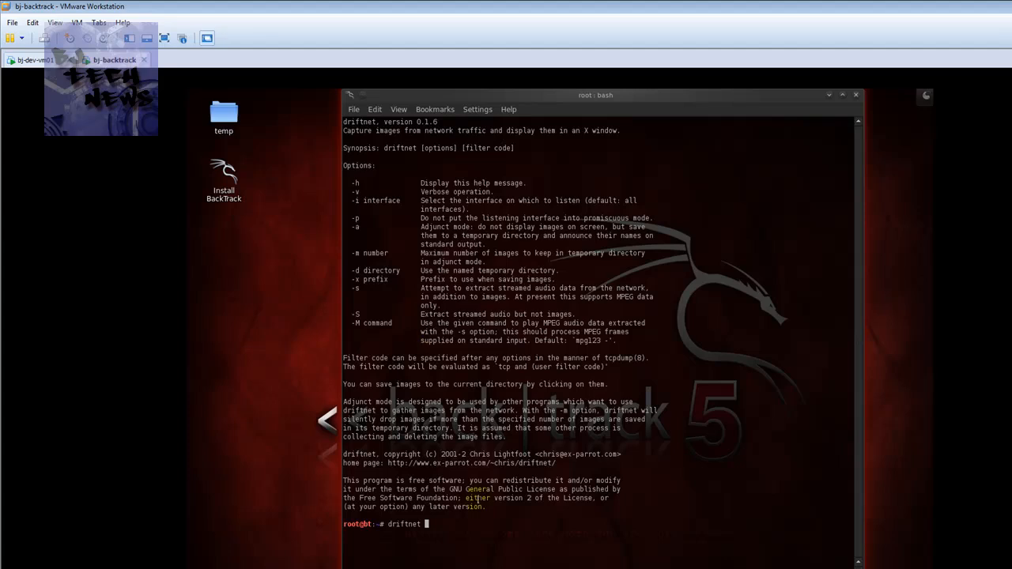
pyautogui.write('-d /root/Desktop/temp')
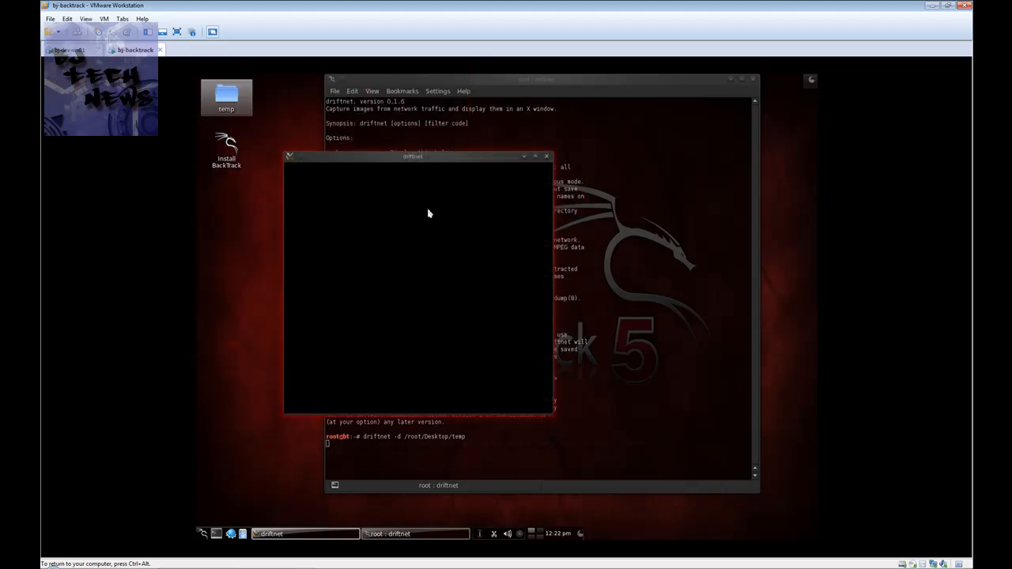
pyautogui.moveTo(212, 208)
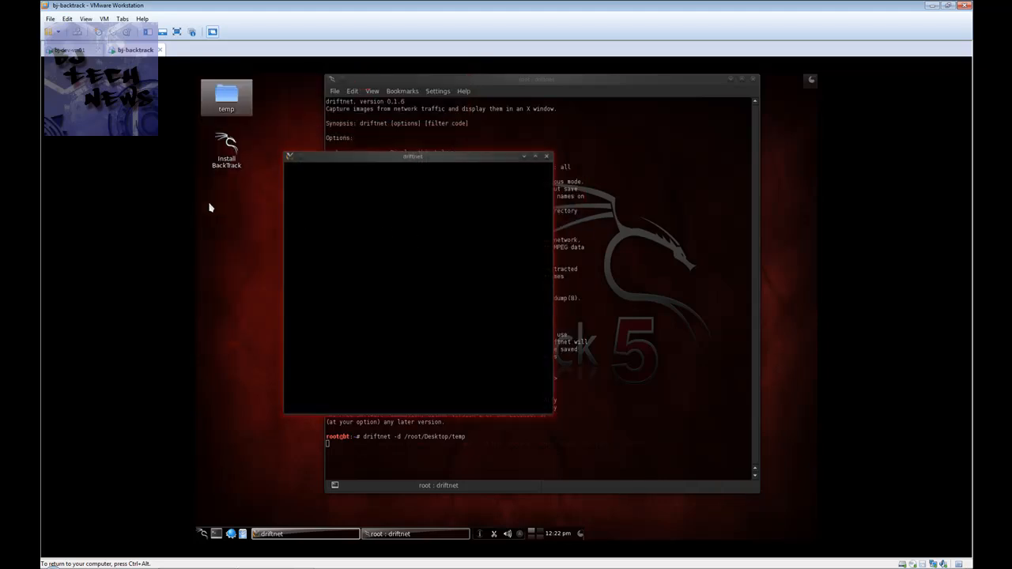
pyautogui.click(71, 49)
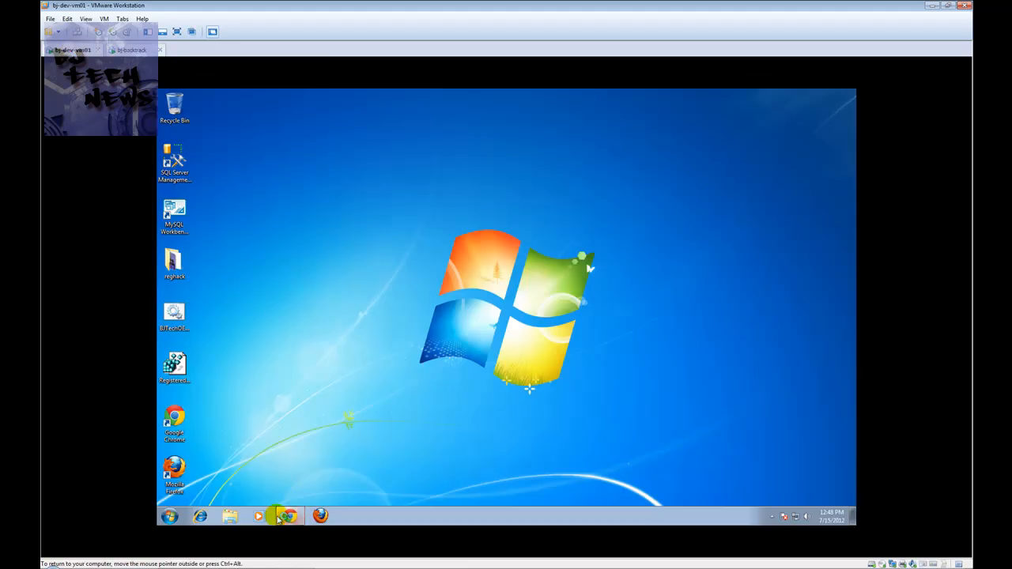
pyautogui.click(288, 515)
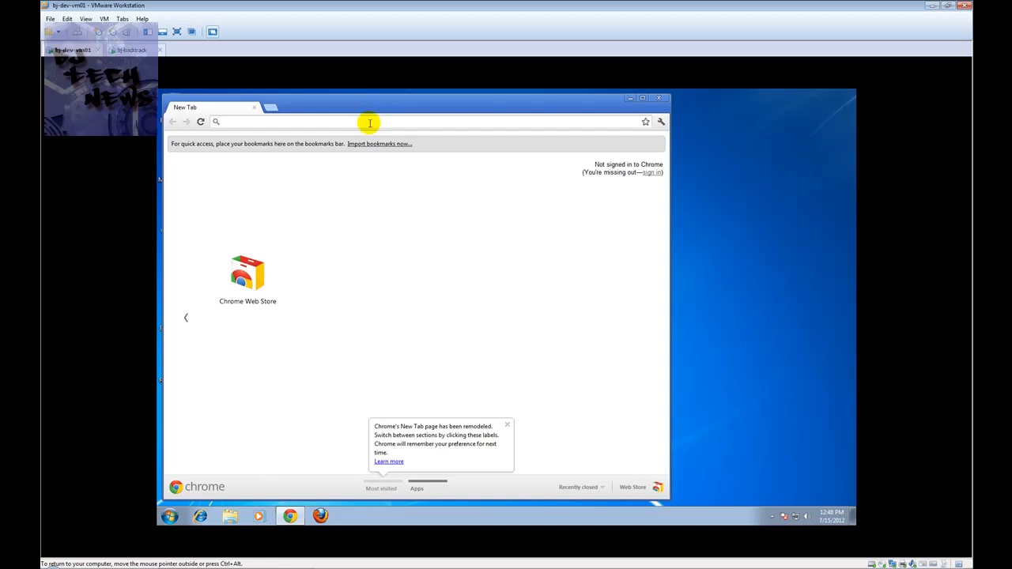
pyautogui.write('w')
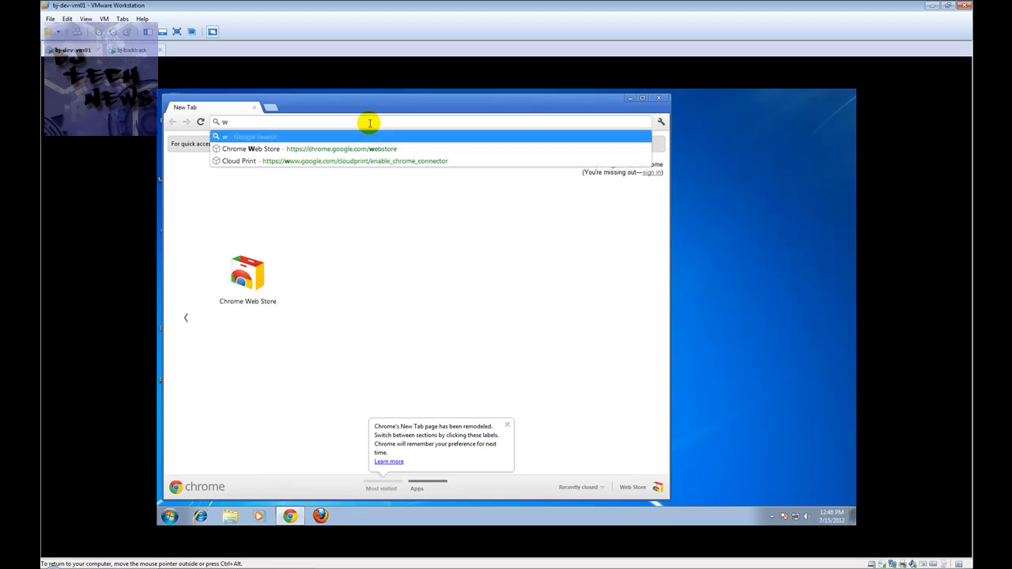
pyautogui.write('ww.youtube.com/alucardkakashi')
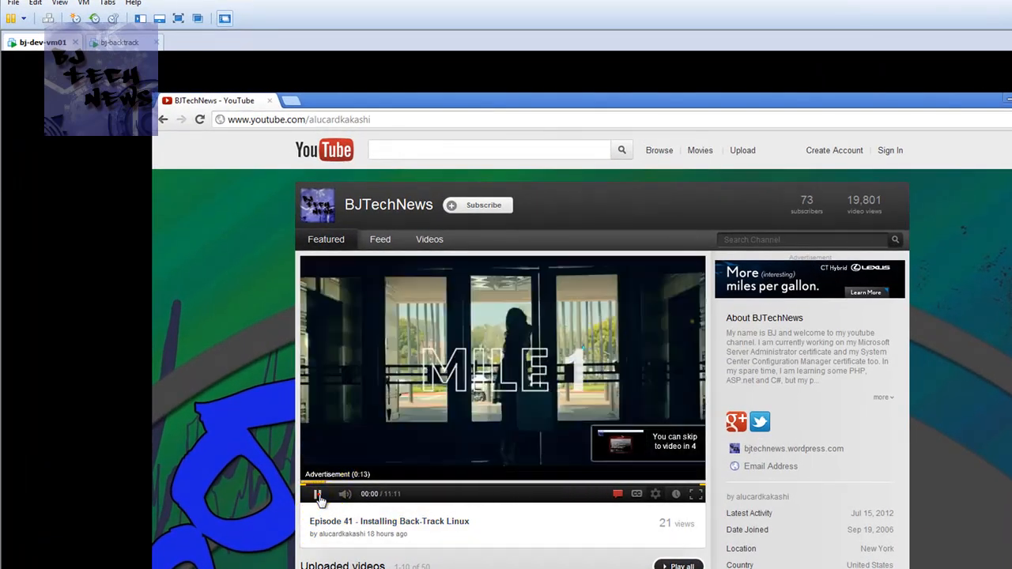
# Step: Pause the featured video ad and begin entering www in the address bar
pyautogui.click(316, 493)
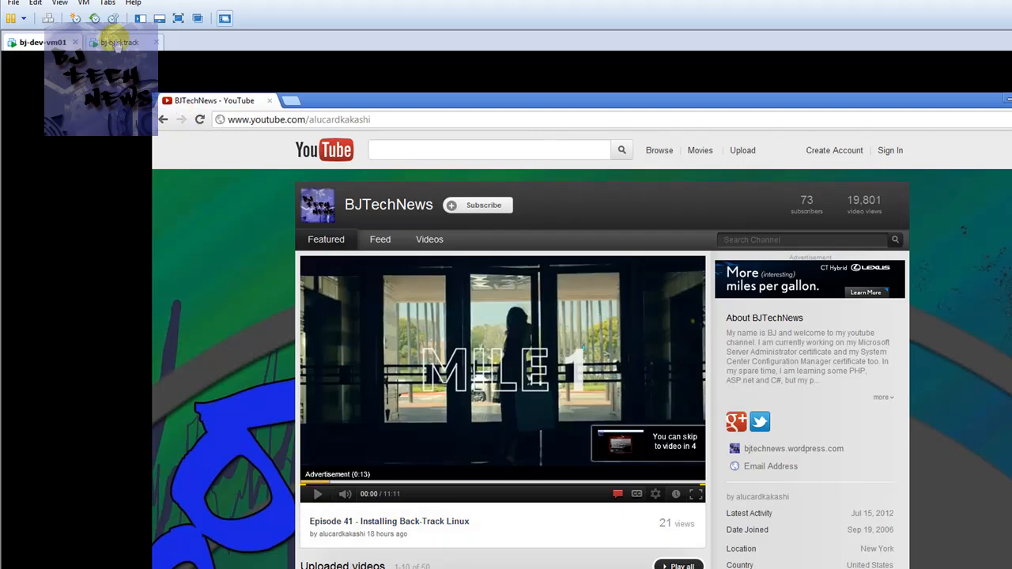
pyautogui.click(123, 41)
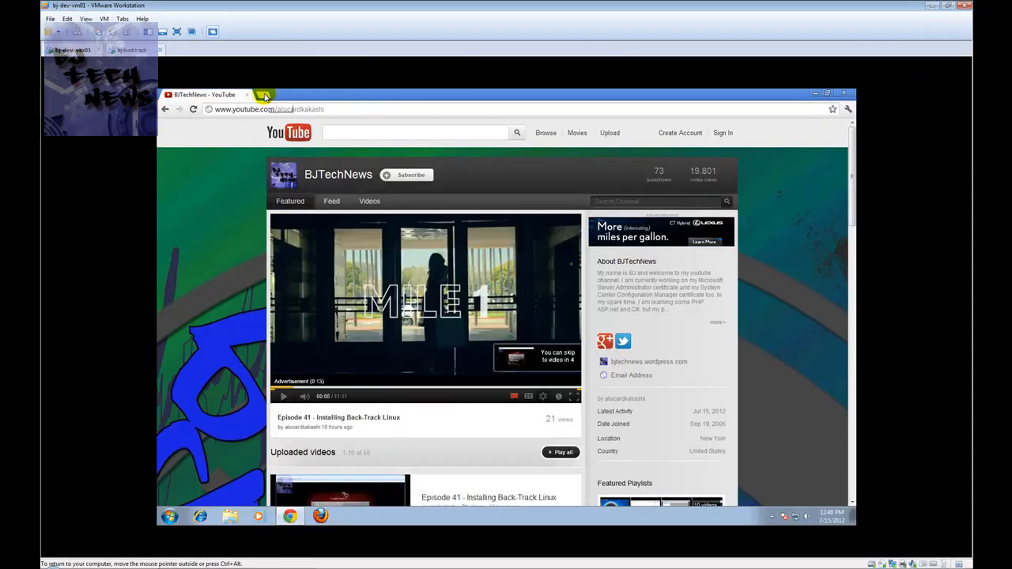
pyautogui.write('www')
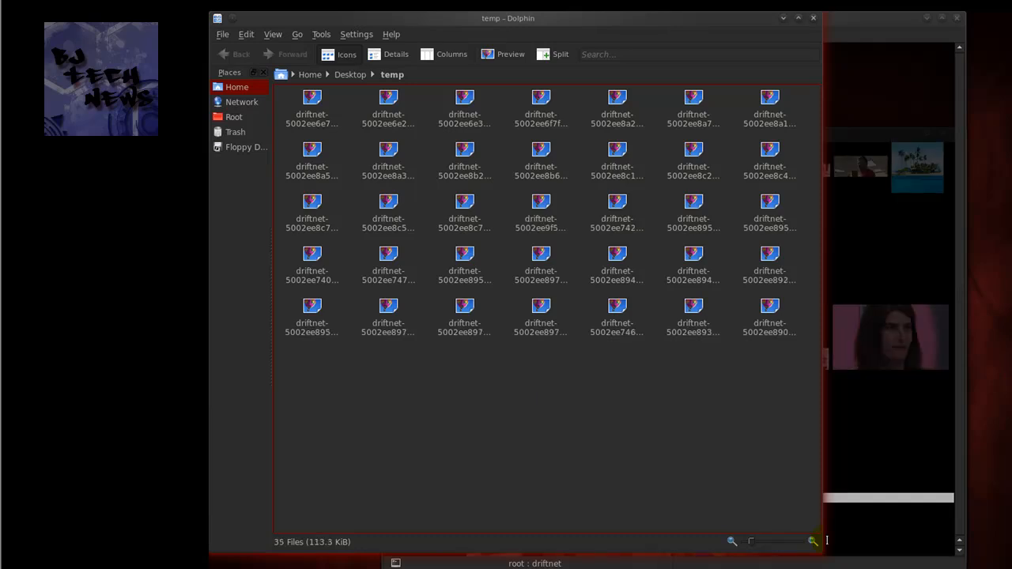
# Step: Select a driftnet-*.jpeg capture in the temp folder, showing it as a 3.1 KiB JPEG image
pyautogui.click(769, 308)
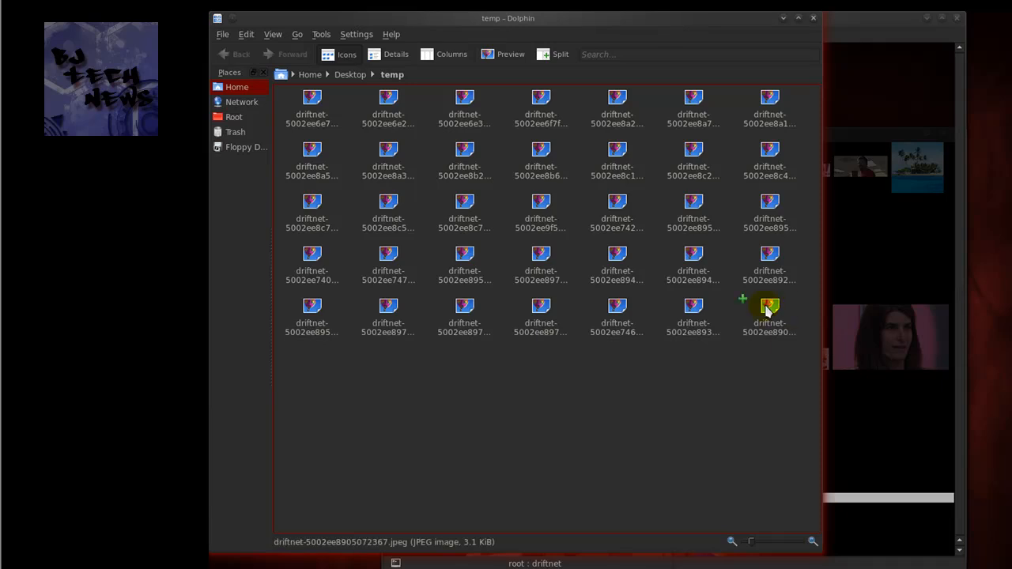
pyautogui.click(768, 308)
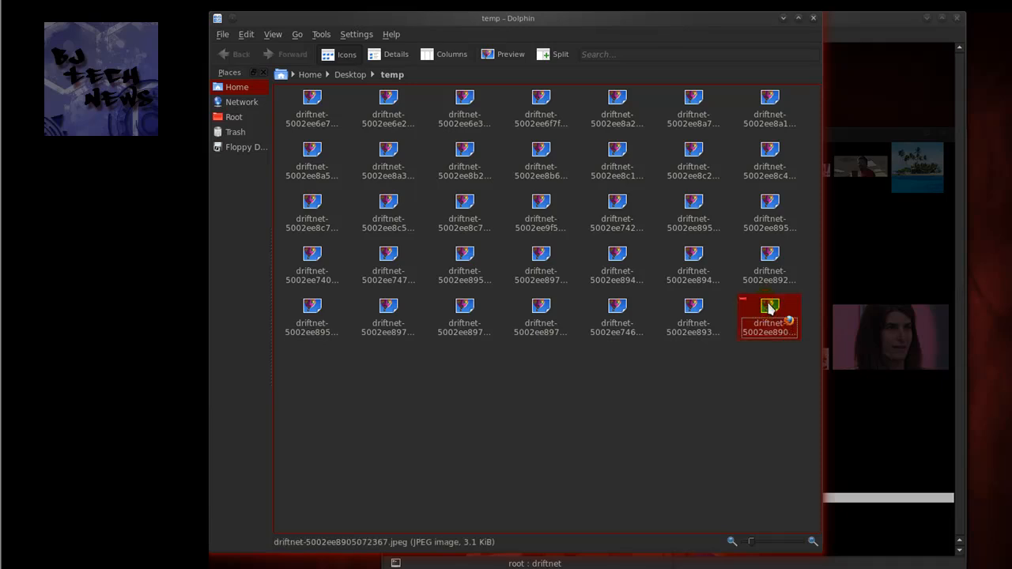